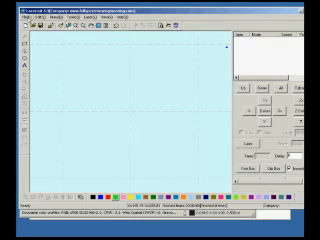
Step: Switch from LaserCut 5 to NewlyDraw with a blank drawing page
left_click(10, 24)
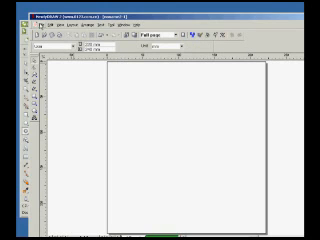
Step: Bring the FULL SPECTRUM LASER LLC text-and-star design into the NewlyDraw page
left_click(16, 24)
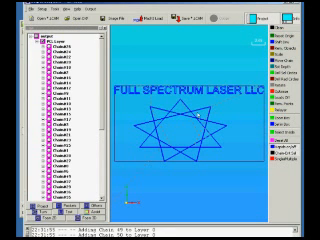
Step: Switch from Mach 3 to the Inkscape window showing the yellow 3D object
left_click(10, 10)
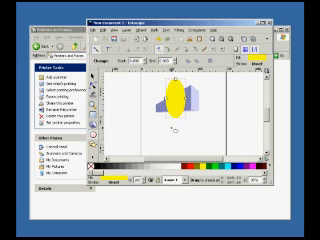
Step: Print the yellow Inkscape drawing through the File menu to send it to LaserCut 5
left_click(100, 32)
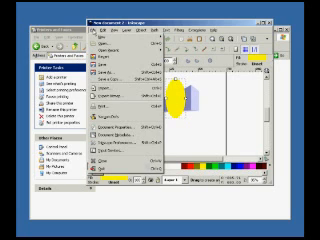
left_click(80, 96)
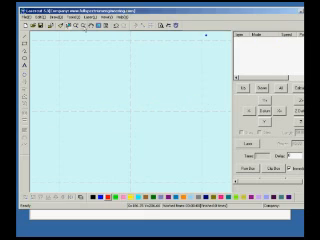
Step: Open LaserCut 5's document command menu over the empty workspace
left_click(10, 10)
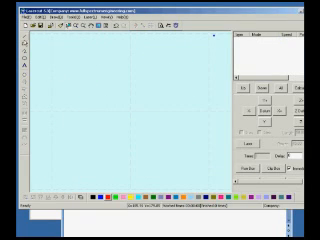
left_click(10, 14)
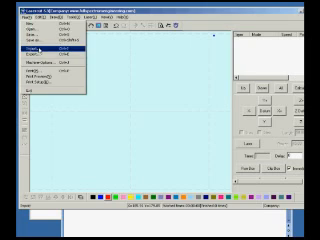